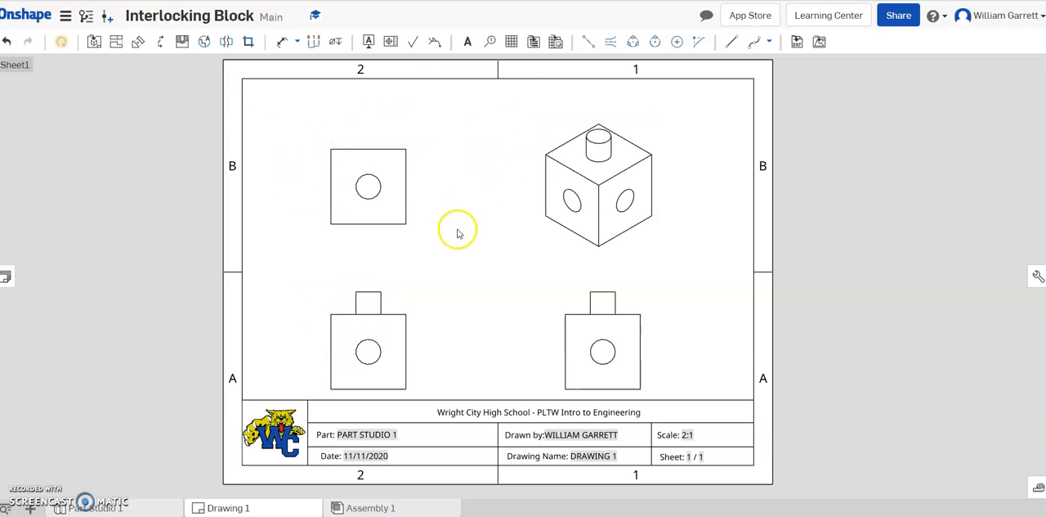
Show hidden lines in the left-hand views and shade the isometric view via their context menus
{"action": "left_click", "coordinate": [367, 340]}
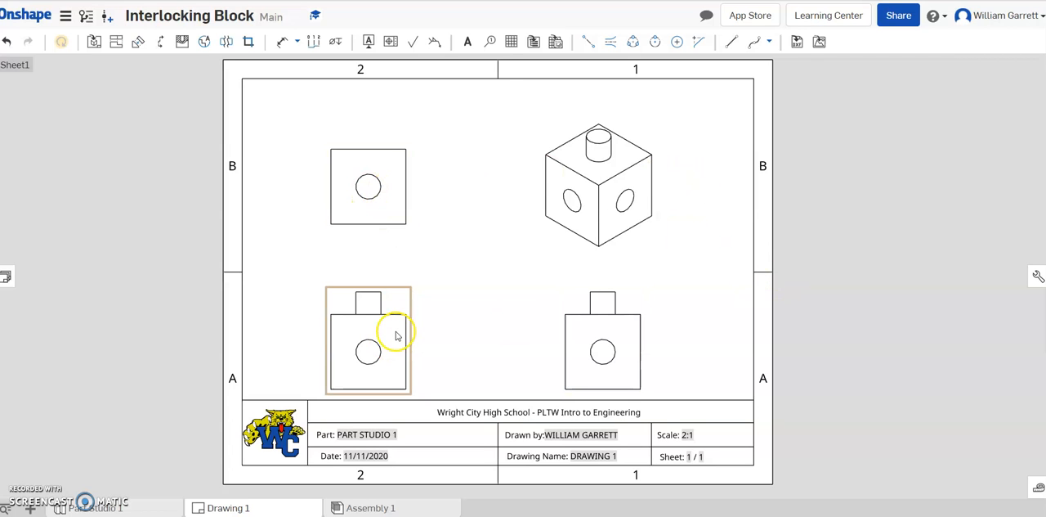
{"action": "right_click", "coordinate": [368, 339]}
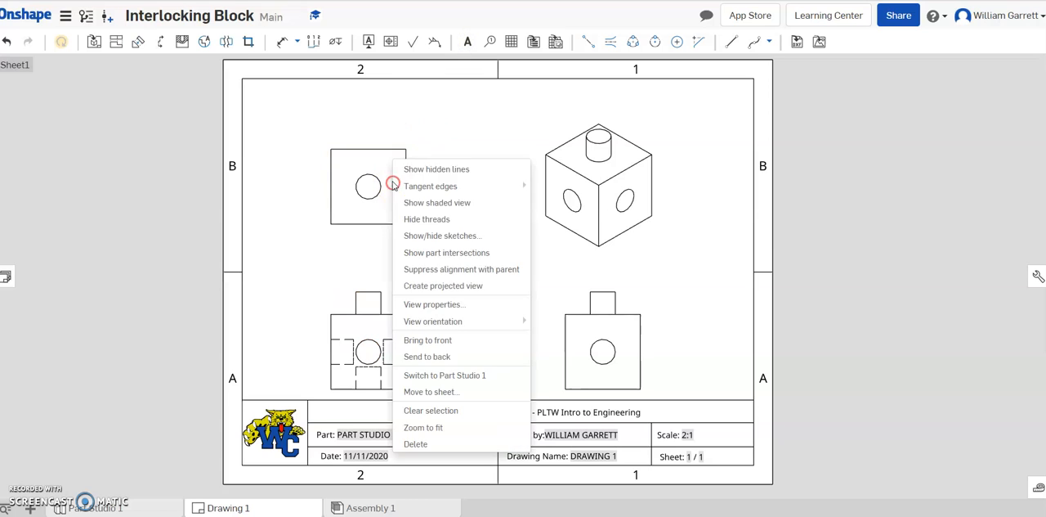
{"action": "left_click", "coordinate": [435, 170]}
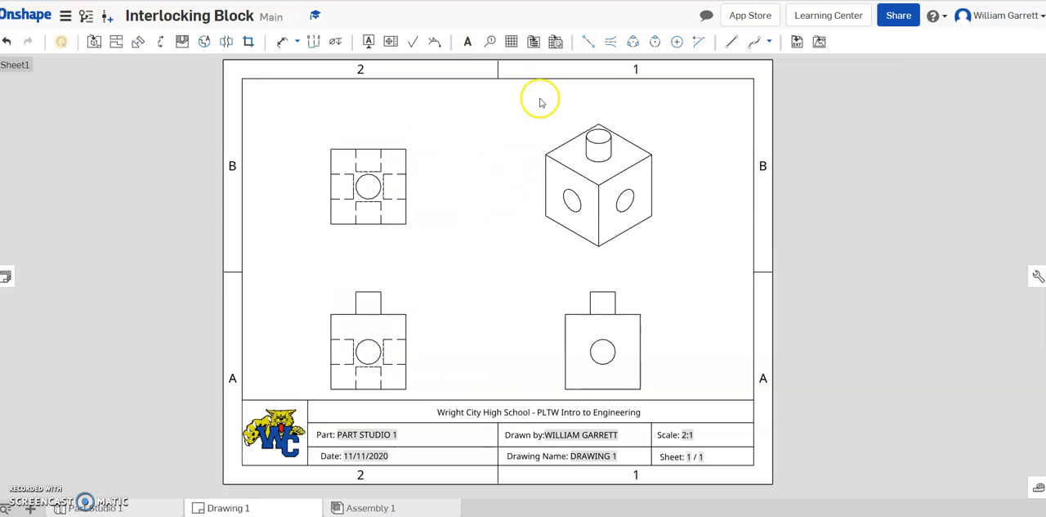
{"action": "right_click", "coordinate": [598, 186]}
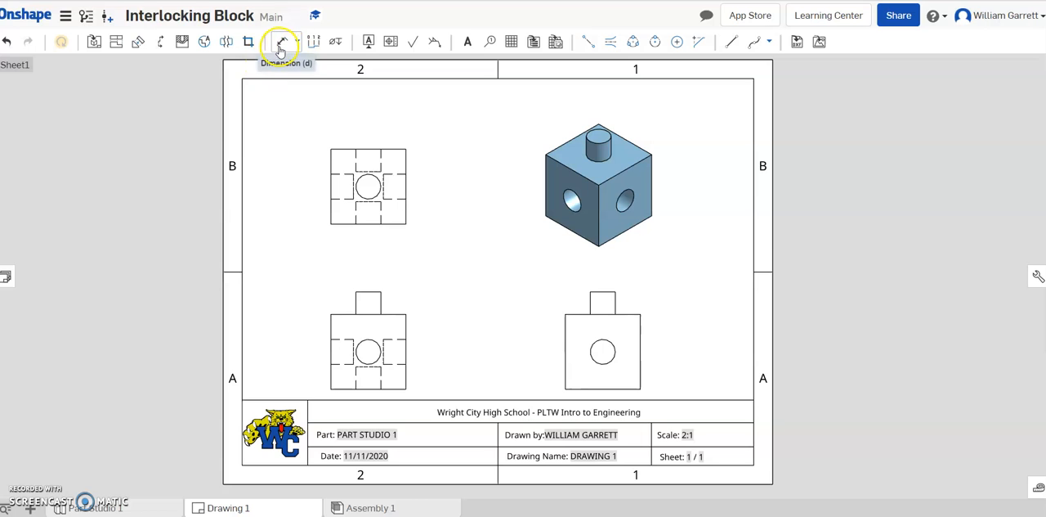
Add a Ø.250 diameter dimension to the top-view hole and reopen it for editing
{"action": "left_click", "coordinate": [281, 42]}
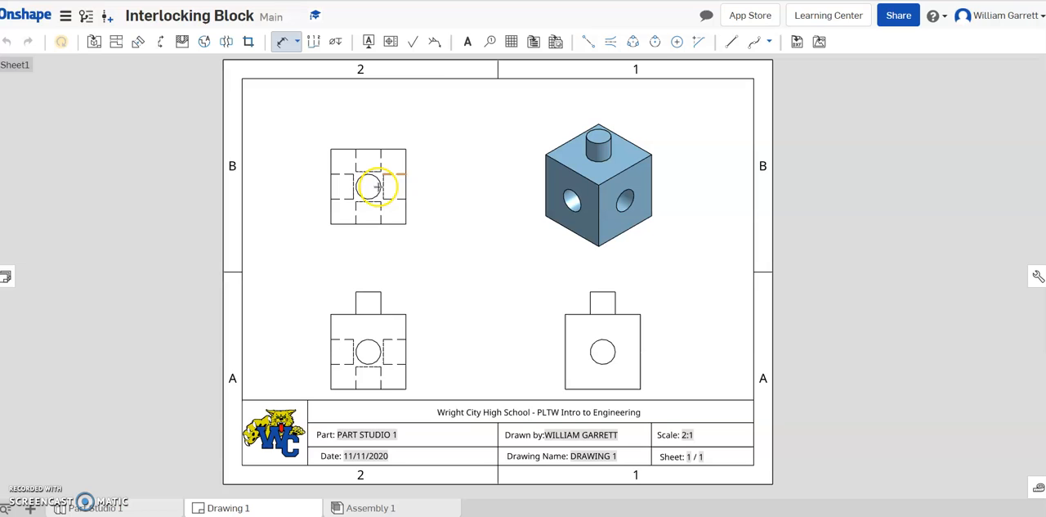
{"action": "left_click", "coordinate": [367, 188]}
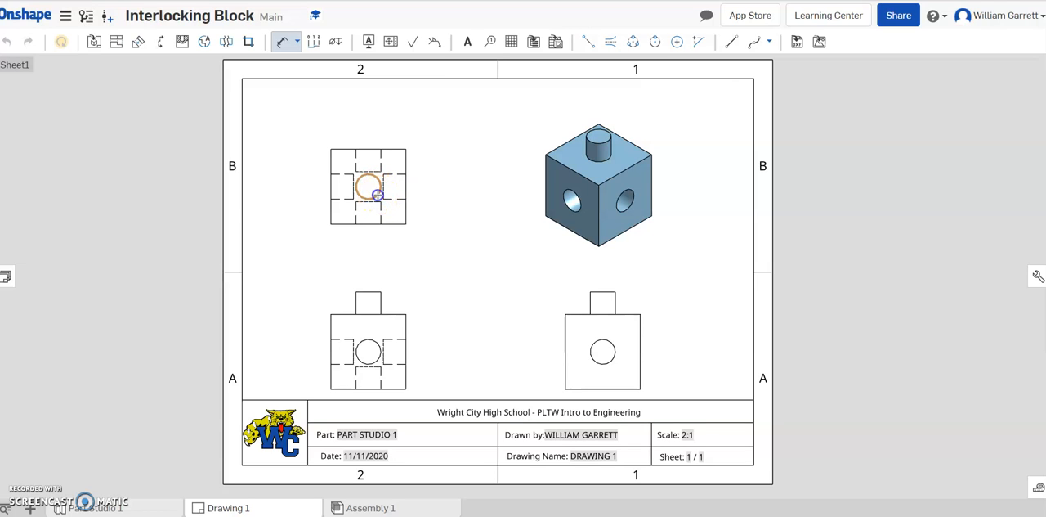
{"action": "left_click_drag", "start_coordinate": [378, 194], "coordinate": [413, 241]}
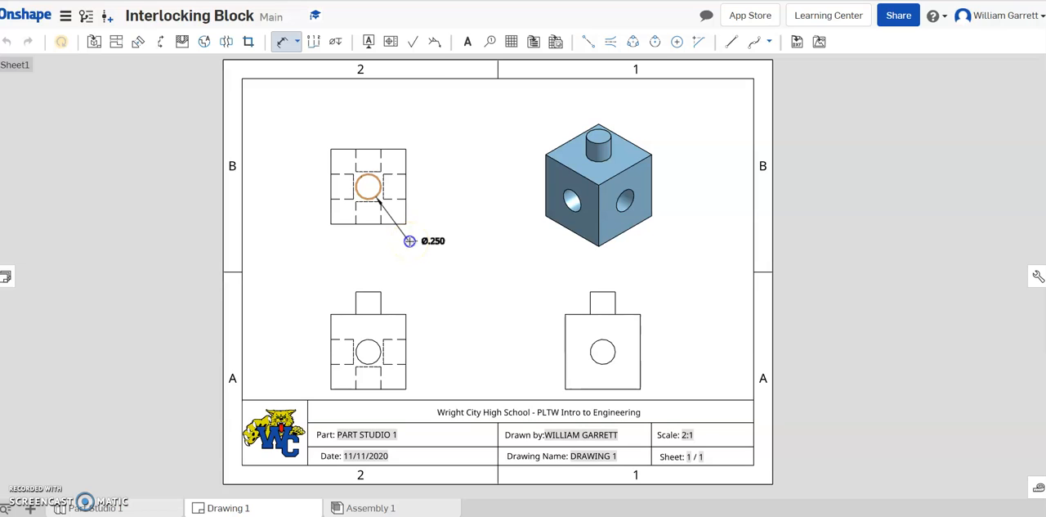
{"action": "left_click", "coordinate": [367, 187]}
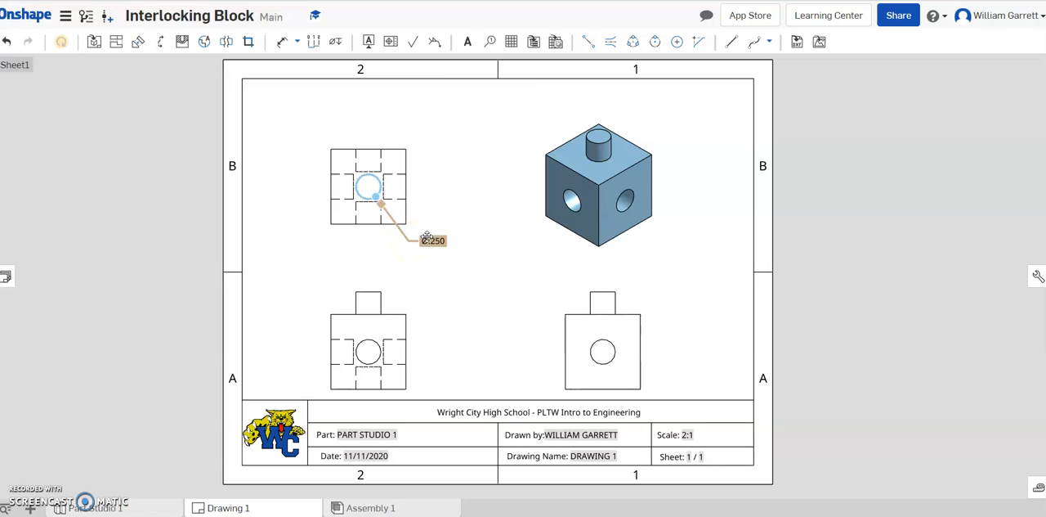
{"action": "left_click", "coordinate": [433, 241]}
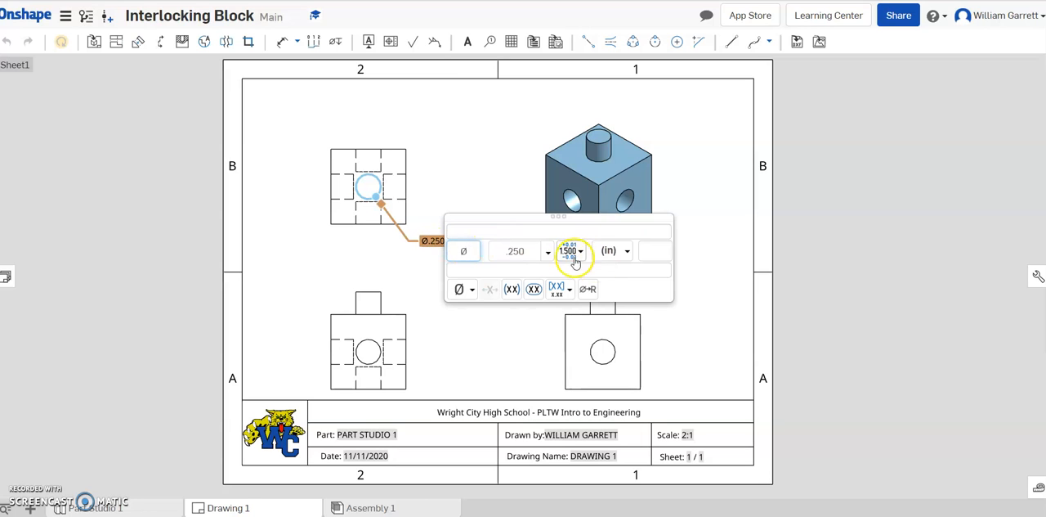
{"action": "mouse_move", "coordinate": [568, 253]}
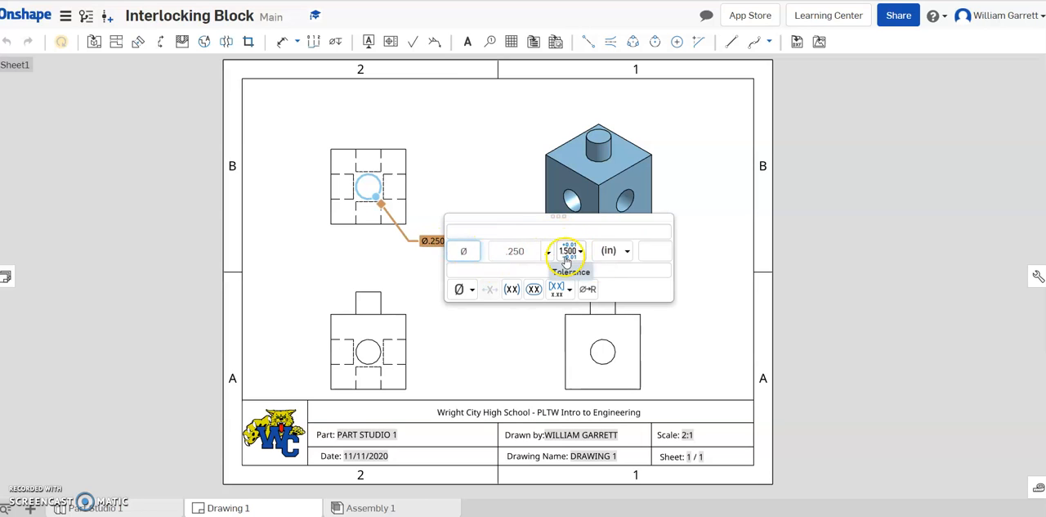
Apply a symmetrical tolerance of .050 so the hole dimension reads Ø.250±.050
{"action": "left_click", "coordinate": [569, 250]}
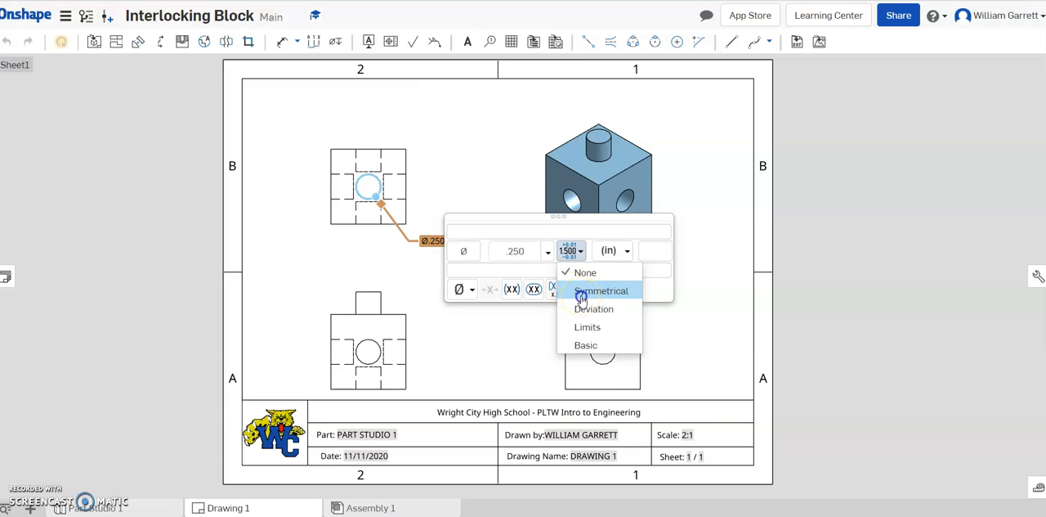
{"action": "left_click", "coordinate": [601, 290]}
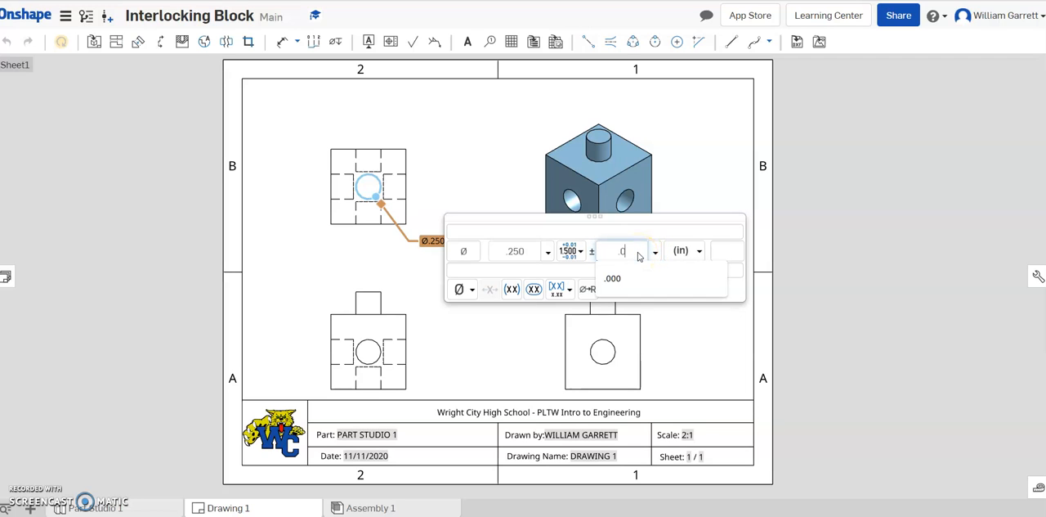
{"action": "type", "text": ".050"}
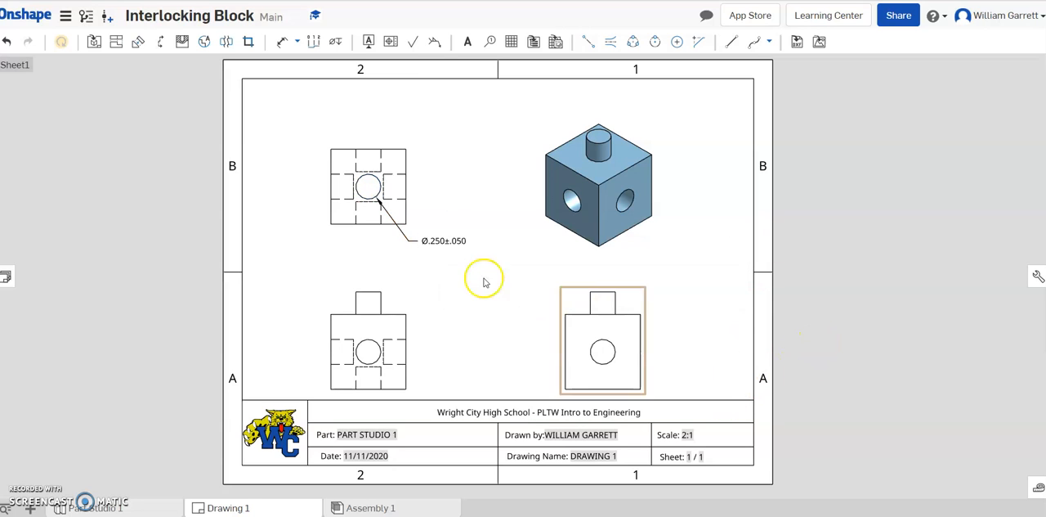
{"action": "left_click", "coordinate": [444, 240]}
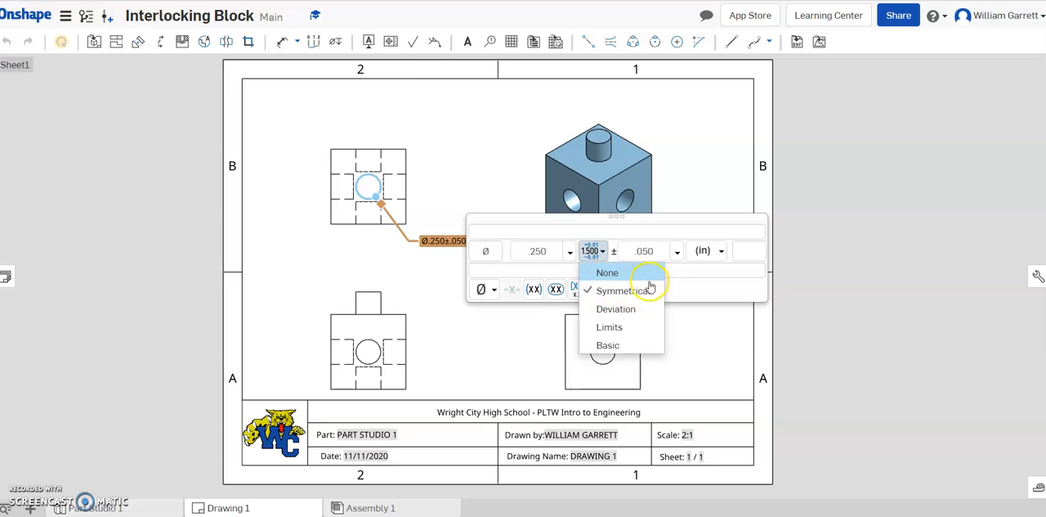
{"action": "mouse_move", "coordinate": [639, 309]}
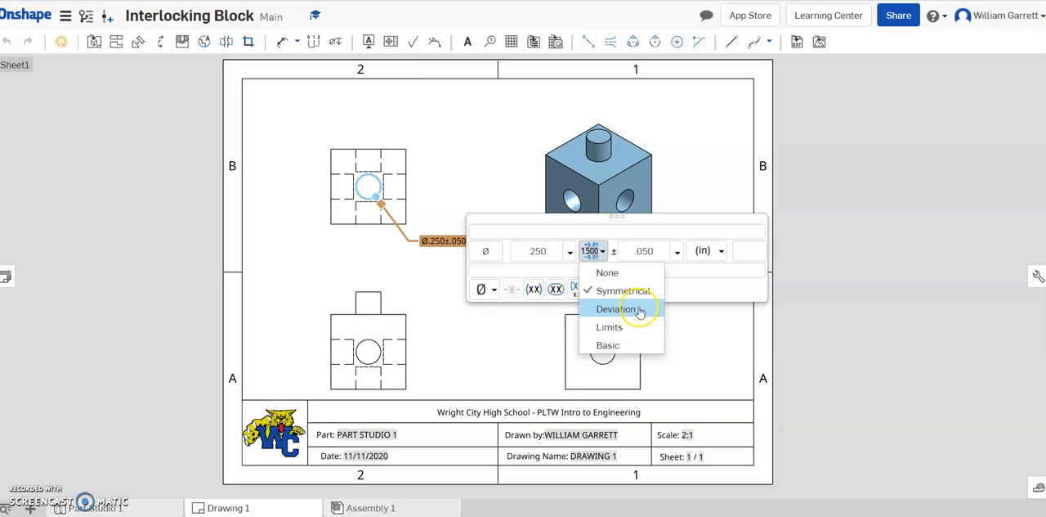
Switch the hole dimension to a deviation tolerance reading Ø.250 +.000 −.050
{"action": "left_click", "coordinate": [617, 308]}
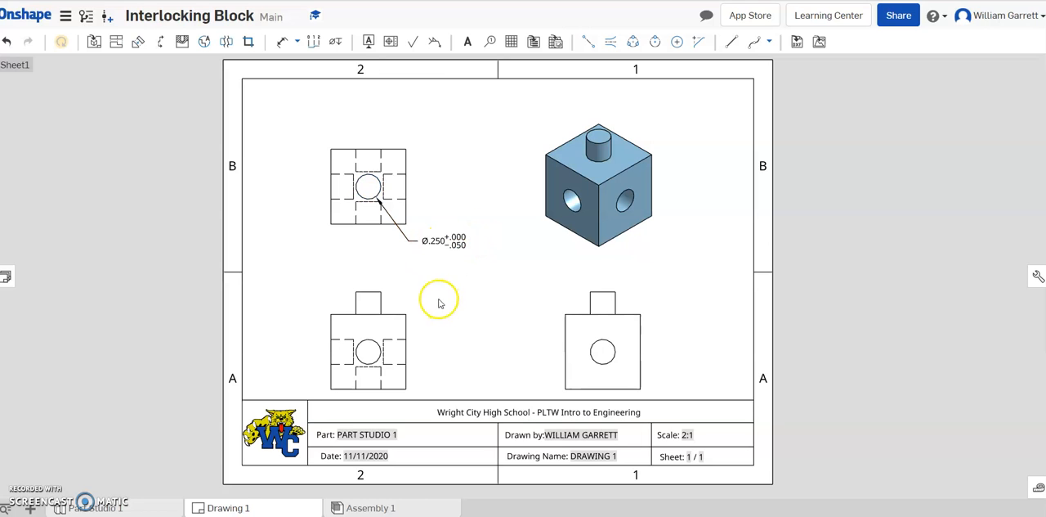
{"action": "left_click", "coordinate": [441, 240]}
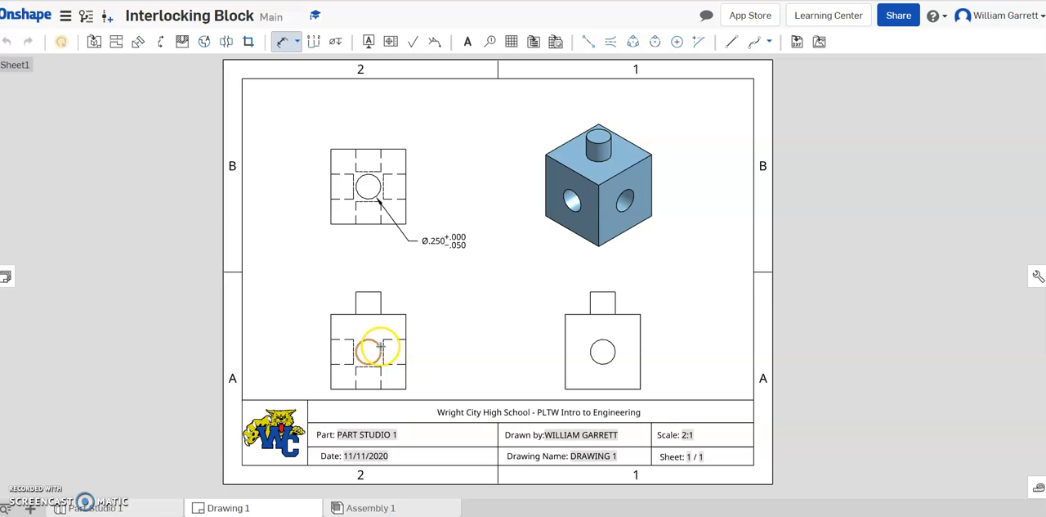
{"action": "mouse_move", "coordinate": [602, 353]}
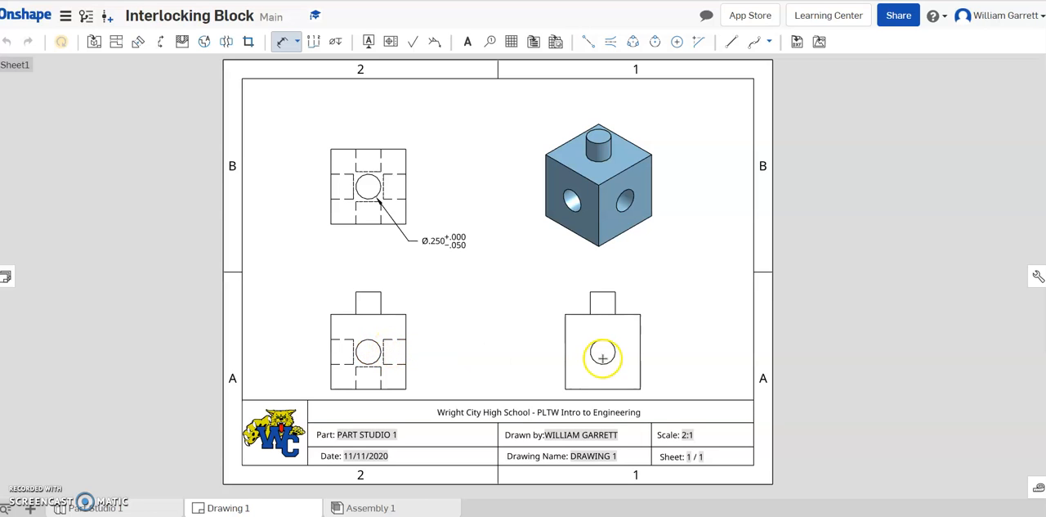
Dimension the lower-right hole with Ø.250 and set its tolerance type to Limits
{"action": "left_click_drag", "start_coordinate": [603, 355], "coordinate": [511, 340]}
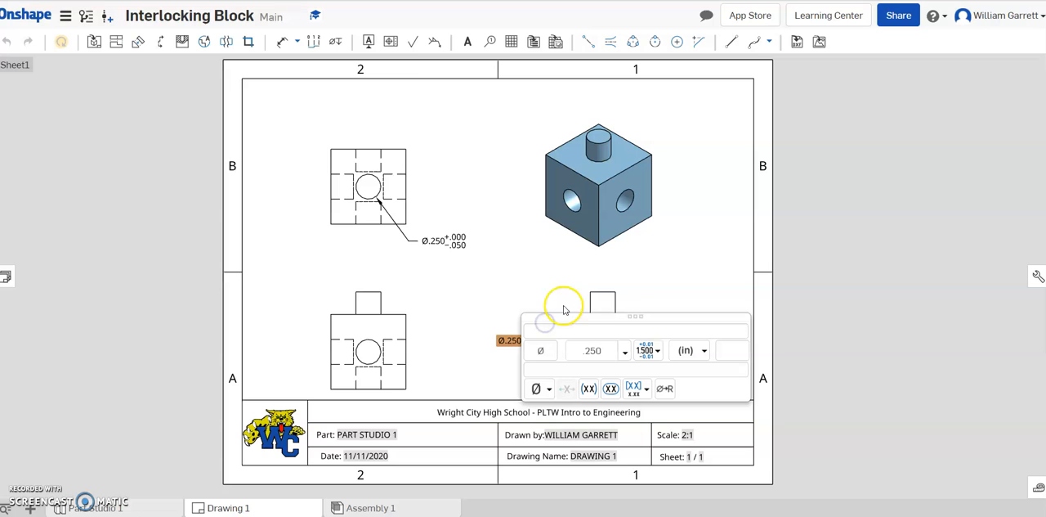
{"action": "left_click", "coordinate": [644, 349]}
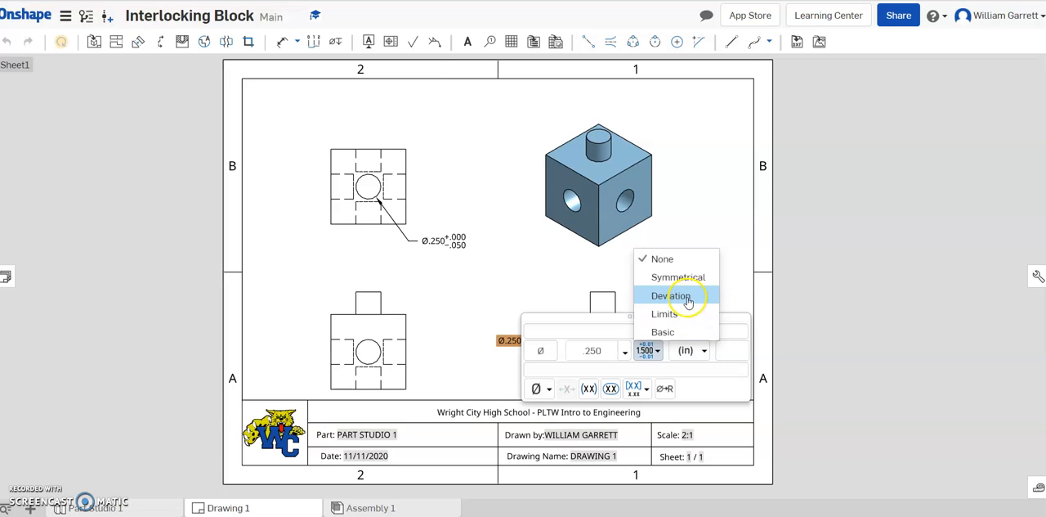
{"action": "mouse_move", "coordinate": [664, 313]}
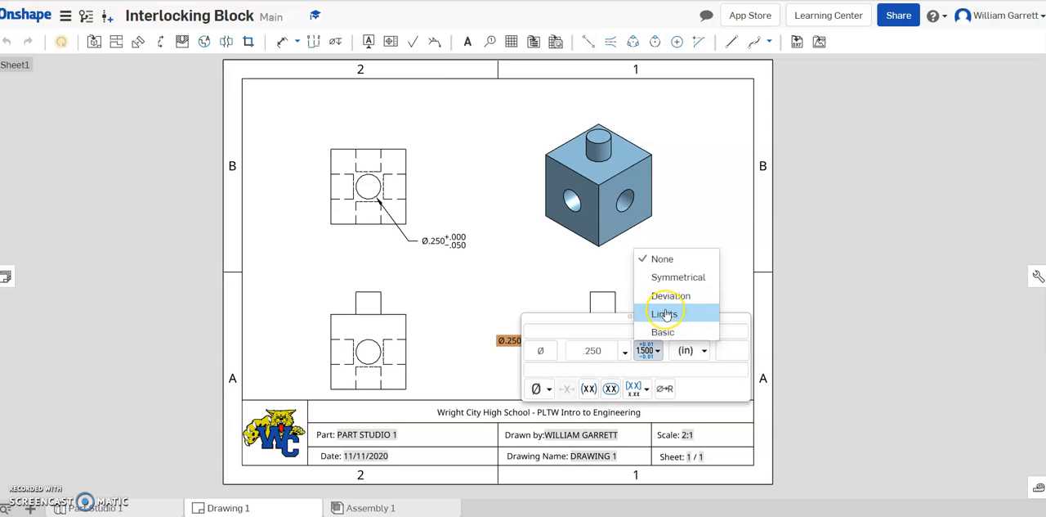
{"action": "left_click", "coordinate": [663, 313]}
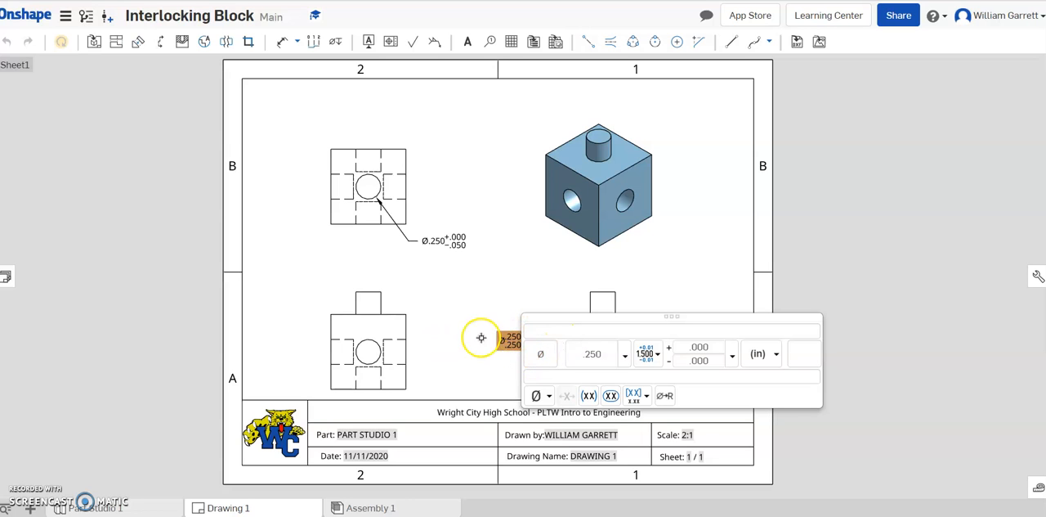
{"action": "mouse_move", "coordinate": [562, 345]}
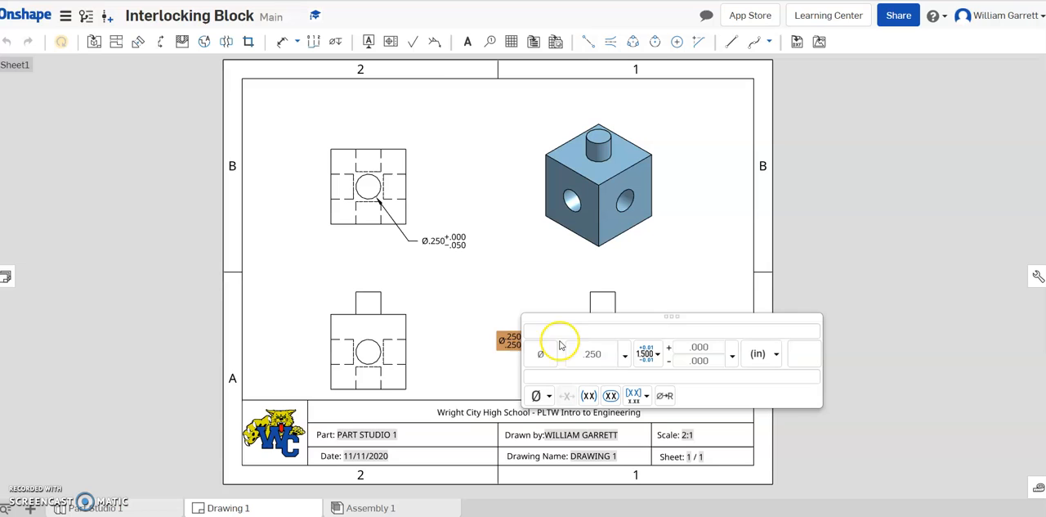
{"action": "mouse_move", "coordinate": [717, 347]}
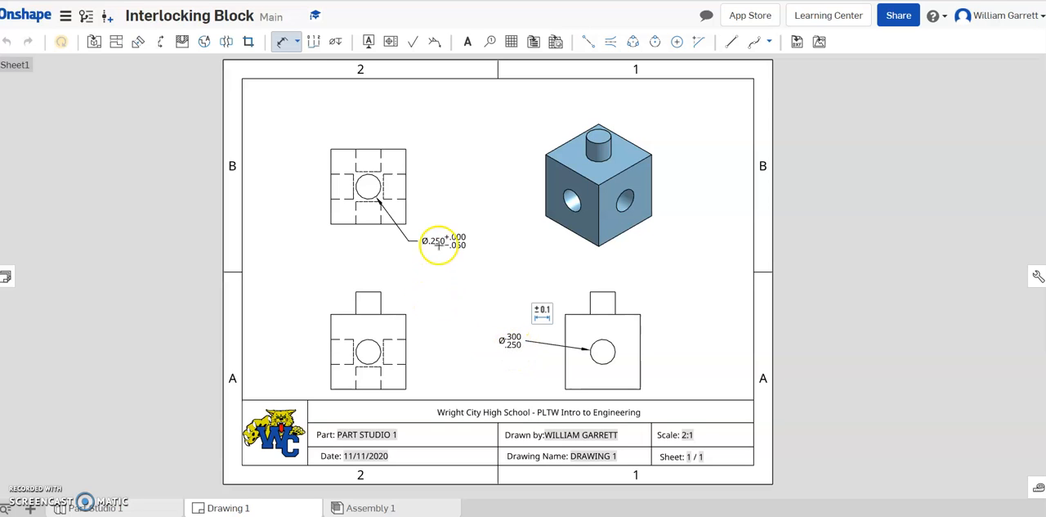
{"action": "mouse_move", "coordinate": [488, 273]}
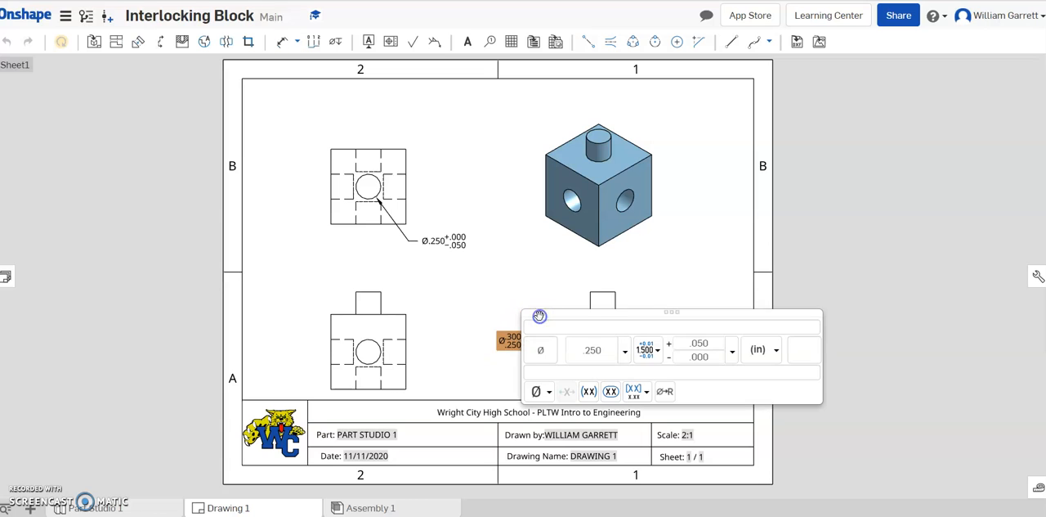
Reopen the tolerance type list for the lower-right hole's limits dimension
{"action": "left_click", "coordinate": [647, 349]}
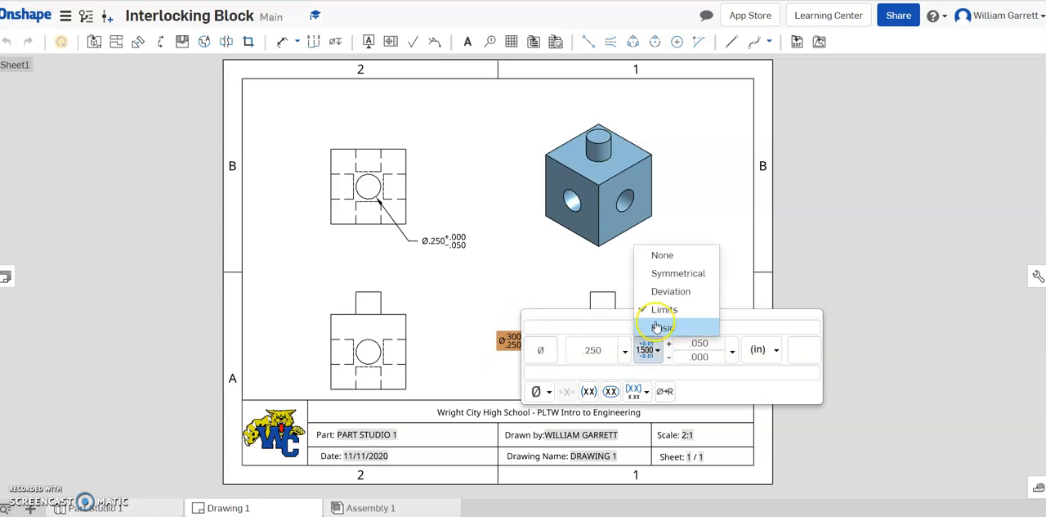
{"action": "mouse_move", "coordinate": [670, 291]}
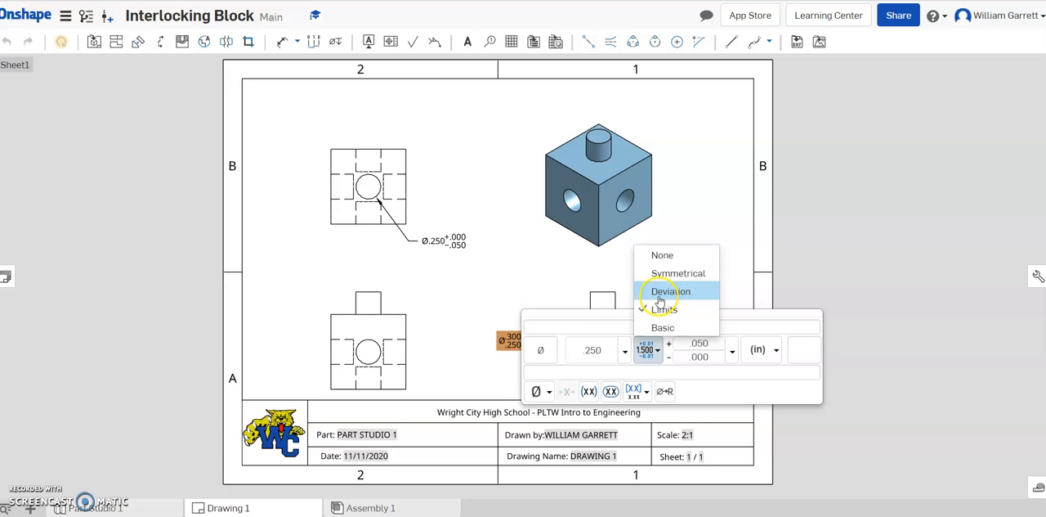
{"action": "mouse_move", "coordinate": [678, 273]}
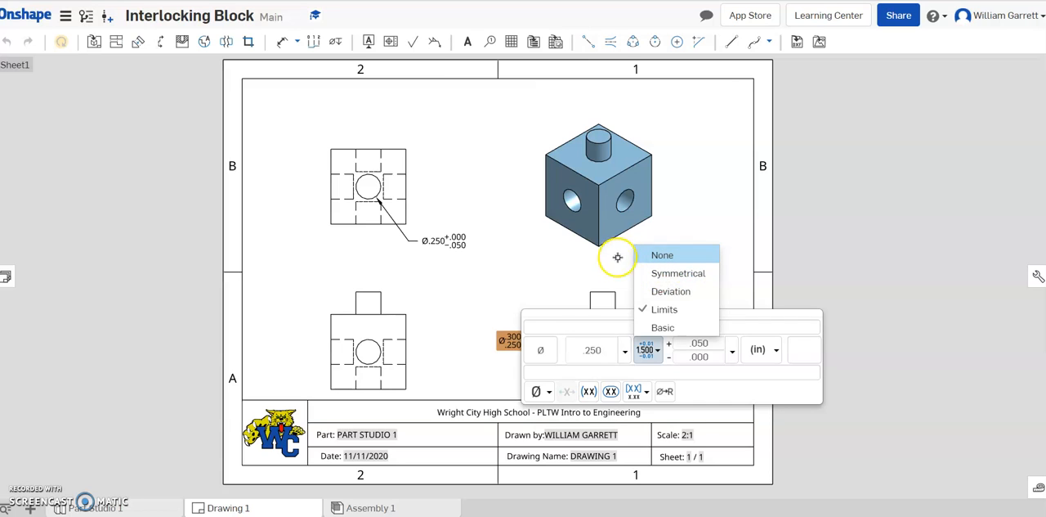
{"action": "mouse_move", "coordinate": [466, 268]}
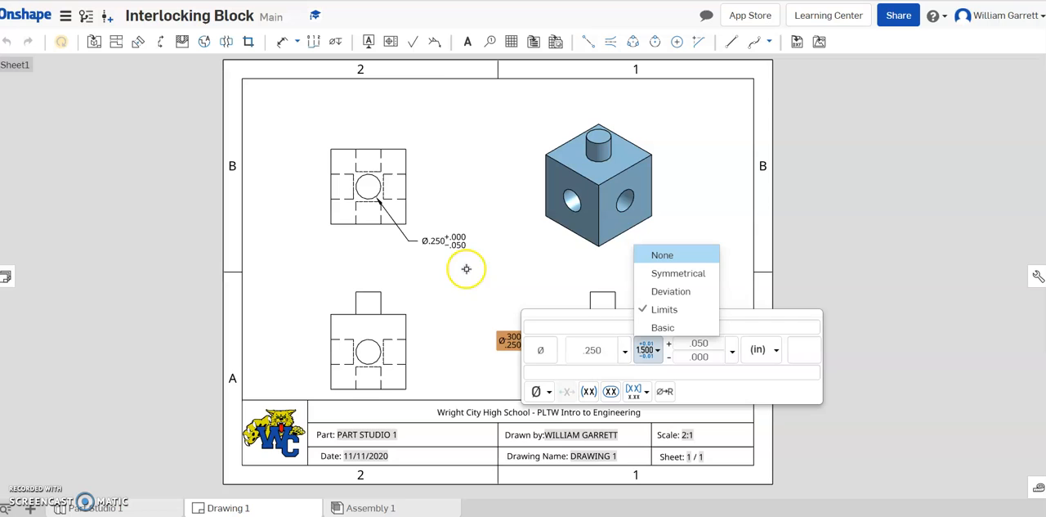
{"action": "mouse_move", "coordinate": [463, 292]}
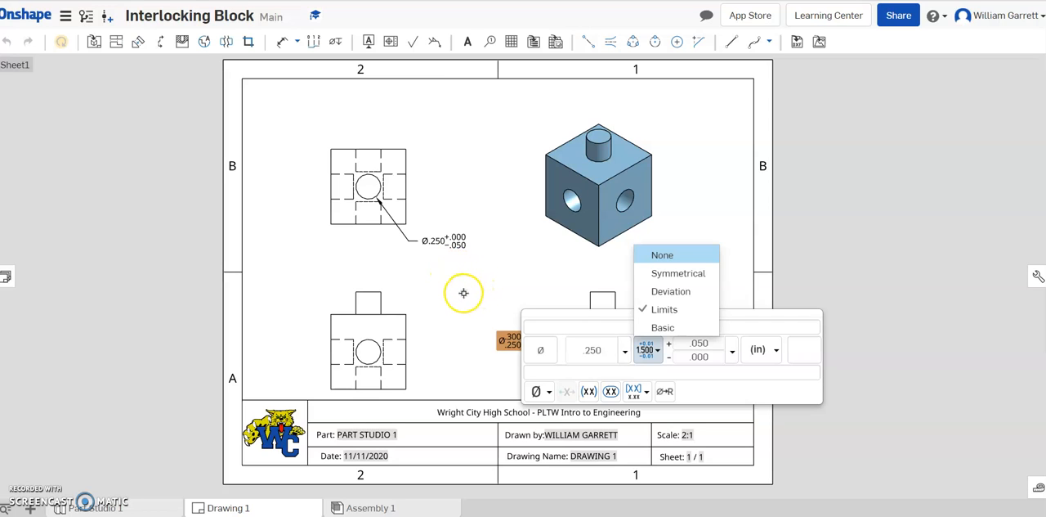
{"action": "mouse_move", "coordinate": [464, 300]}
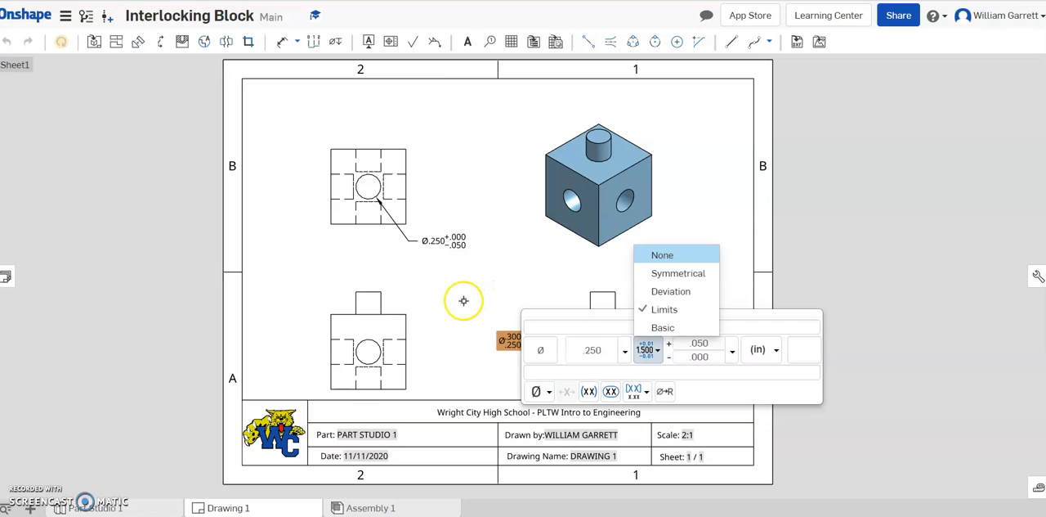
{"action": "mouse_move", "coordinate": [55, 96]}
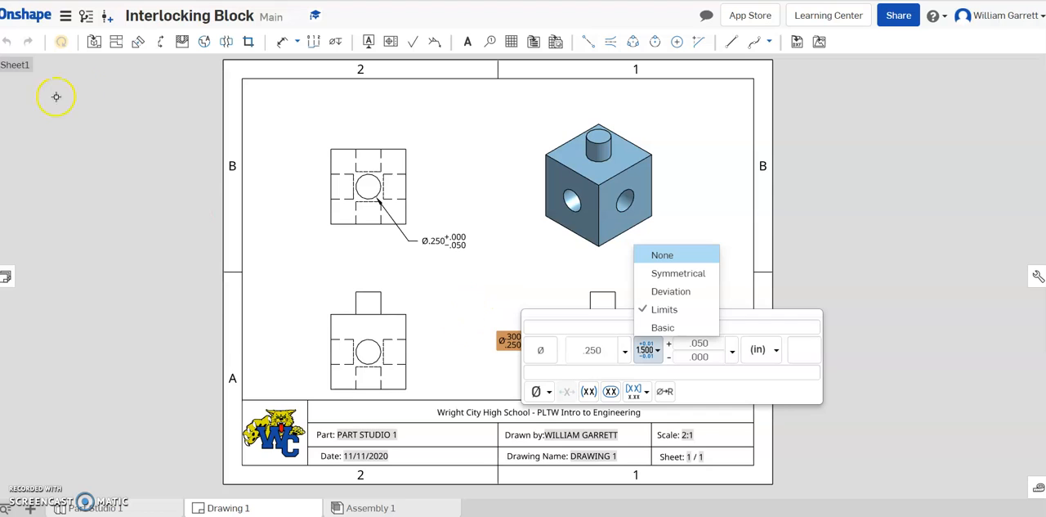